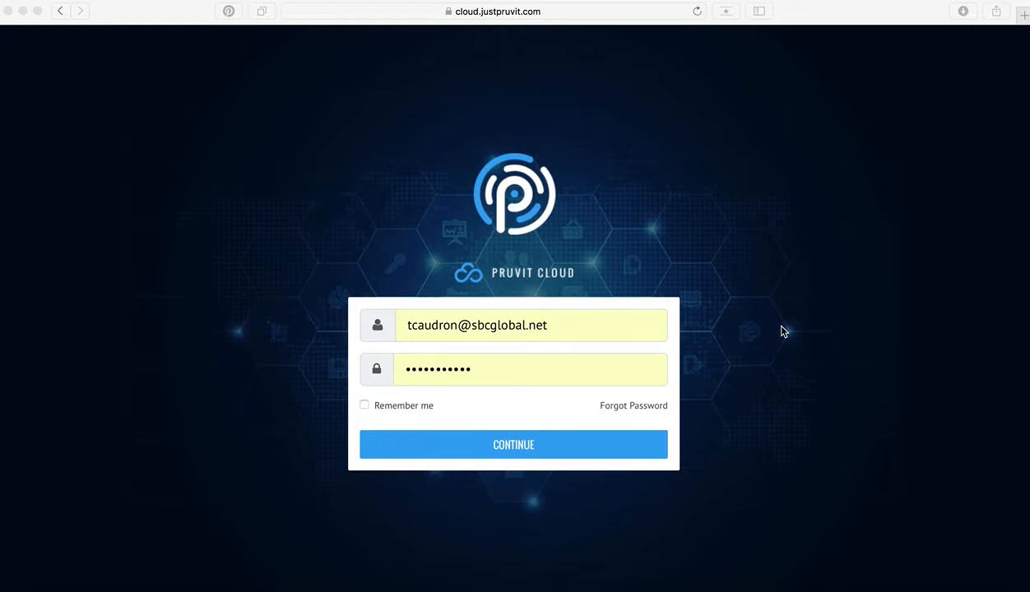
pyautogui.moveTo(576, 64)
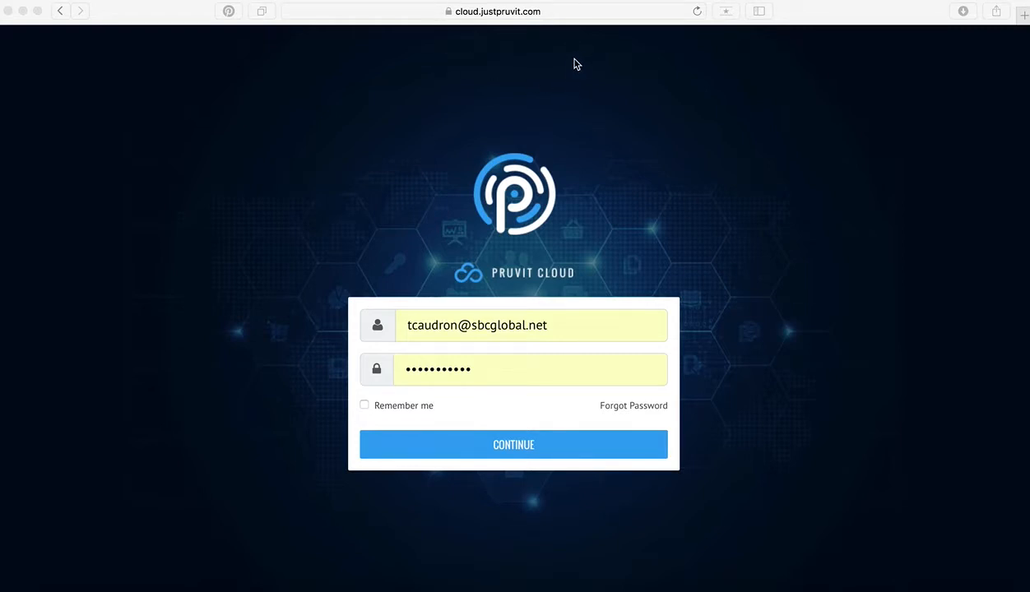
pyautogui.moveTo(574, 60)
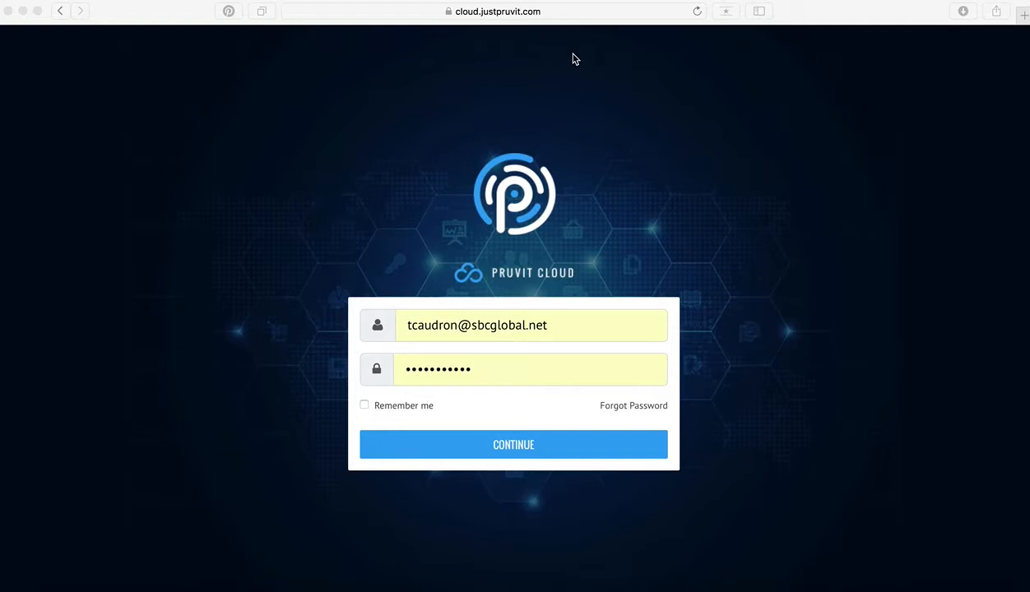
pyautogui.moveTo(462, 49)
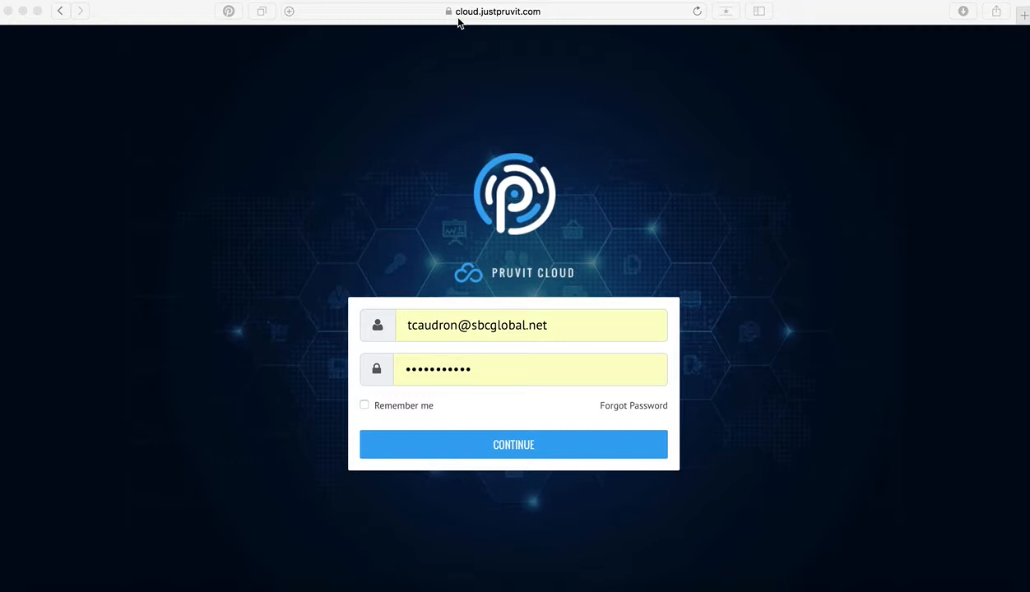
pyautogui.moveTo(482, 23)
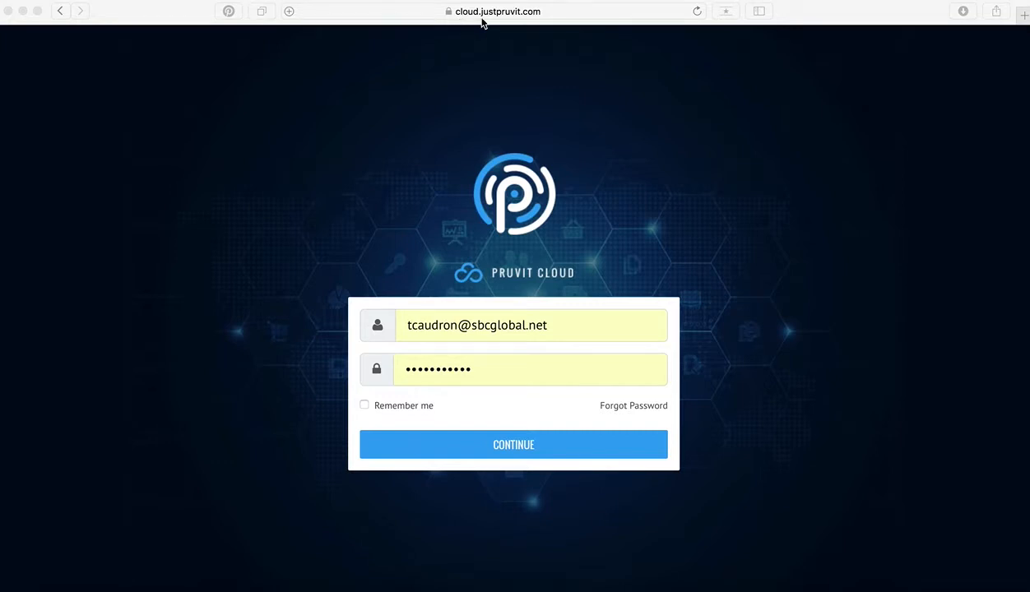
pyautogui.moveTo(537, 20)
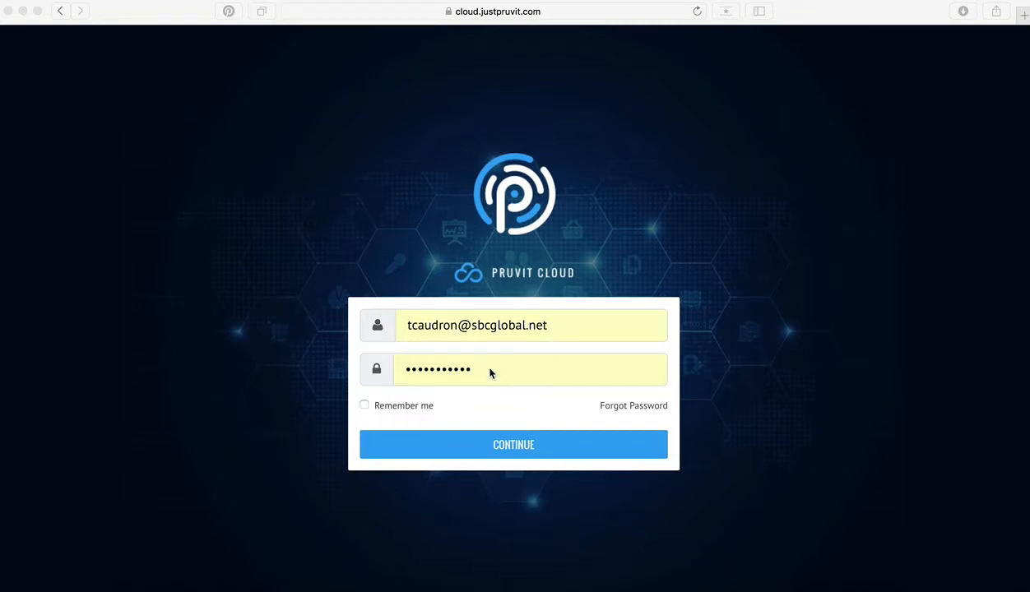
pyautogui.moveTo(626, 413)
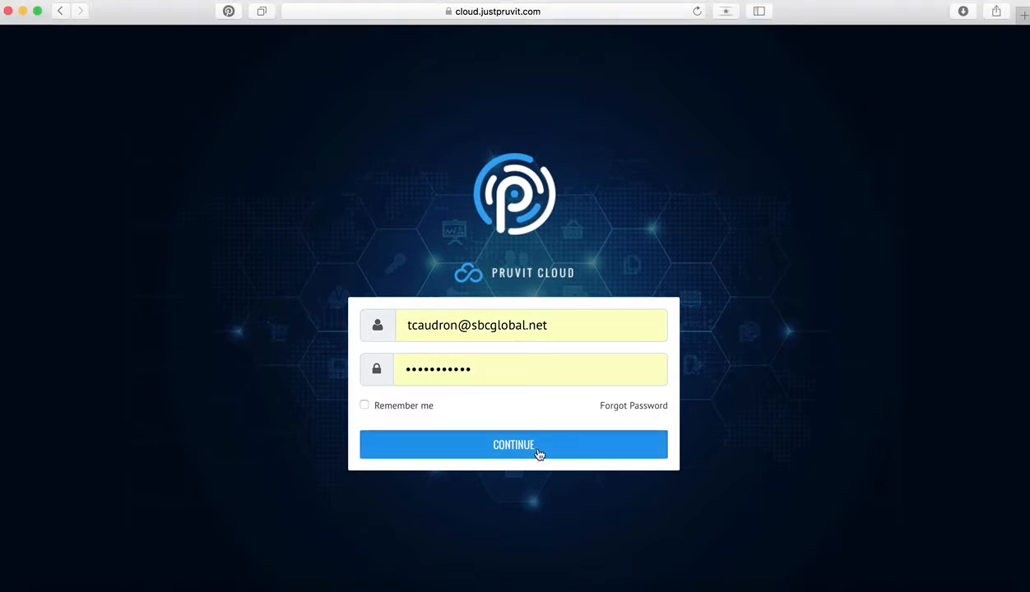
# Step: Sign in with the entered credentials, reach the home dashboard and go to Manage Profile
pyautogui.click(514, 444)
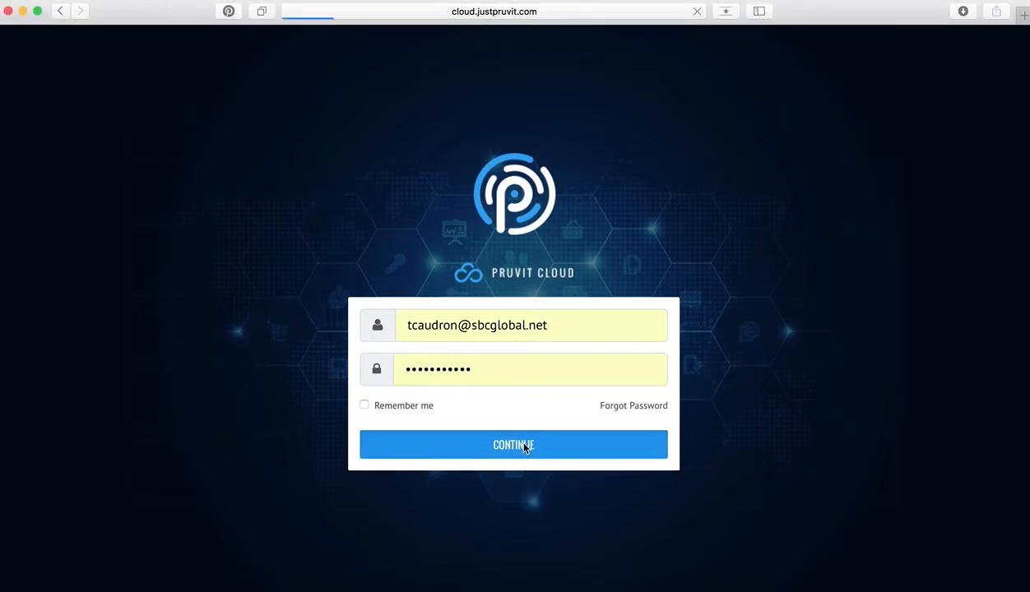
pyautogui.click(513, 444)
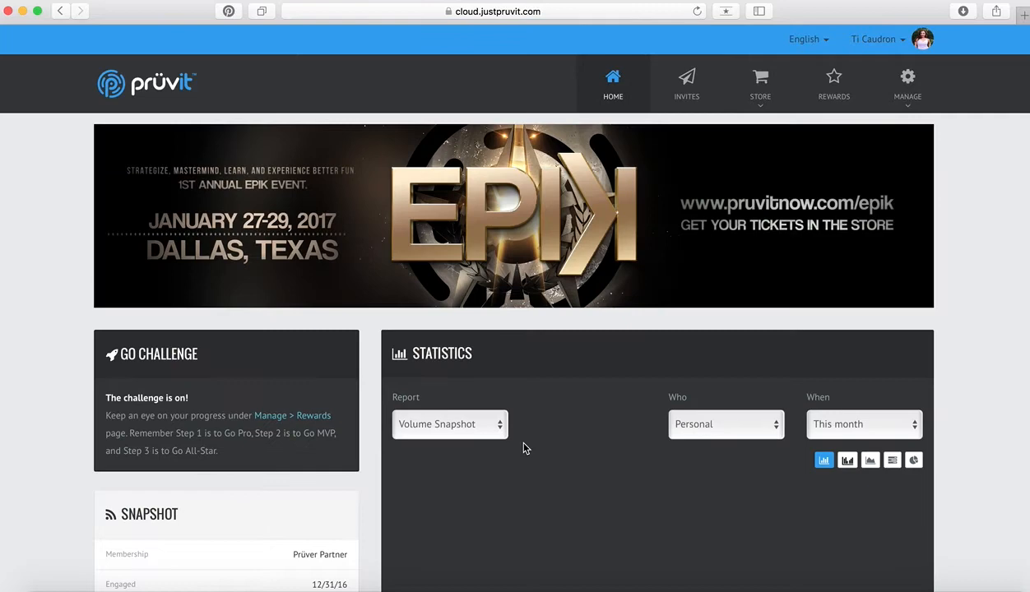
pyautogui.moveTo(814, 231)
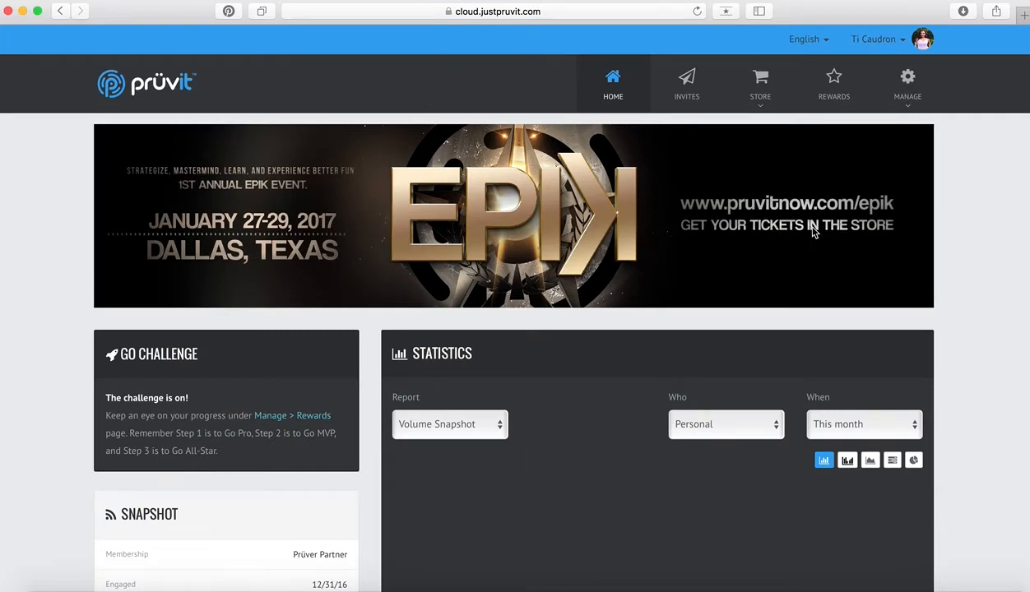
pyautogui.click(758, 83)
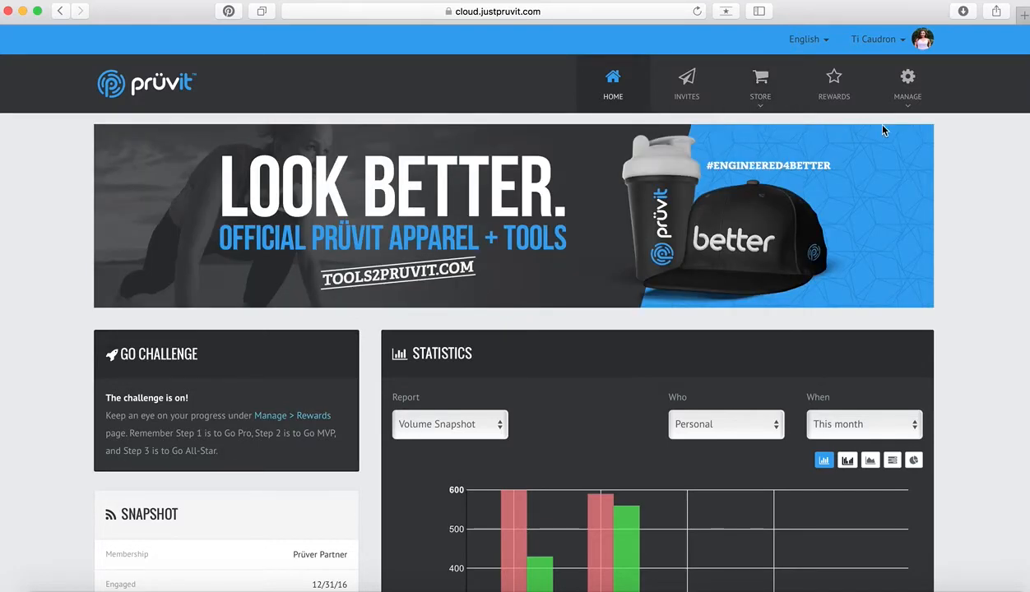
pyautogui.click(908, 85)
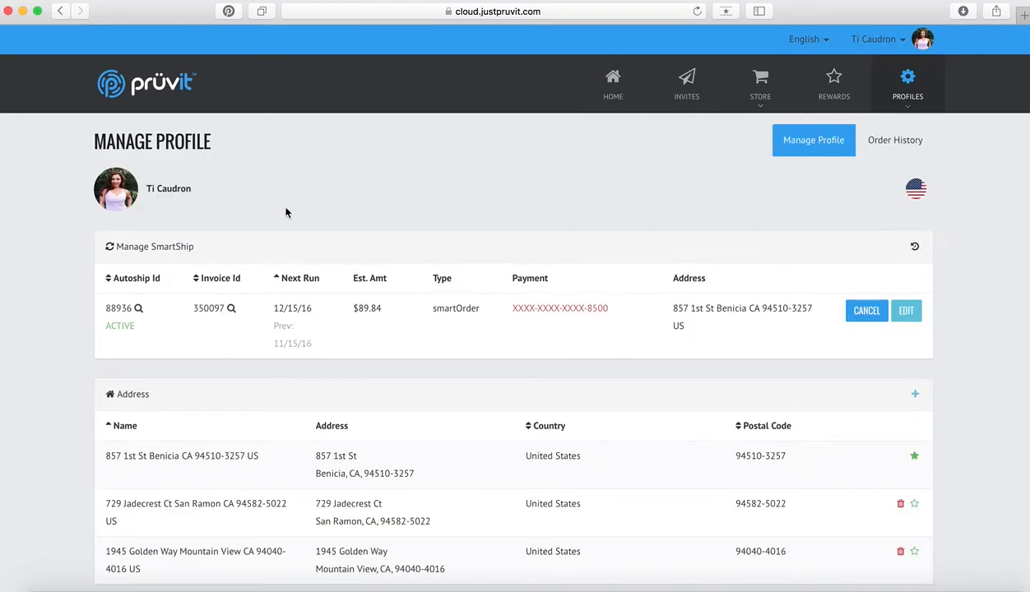
pyautogui.moveTo(885, 274)
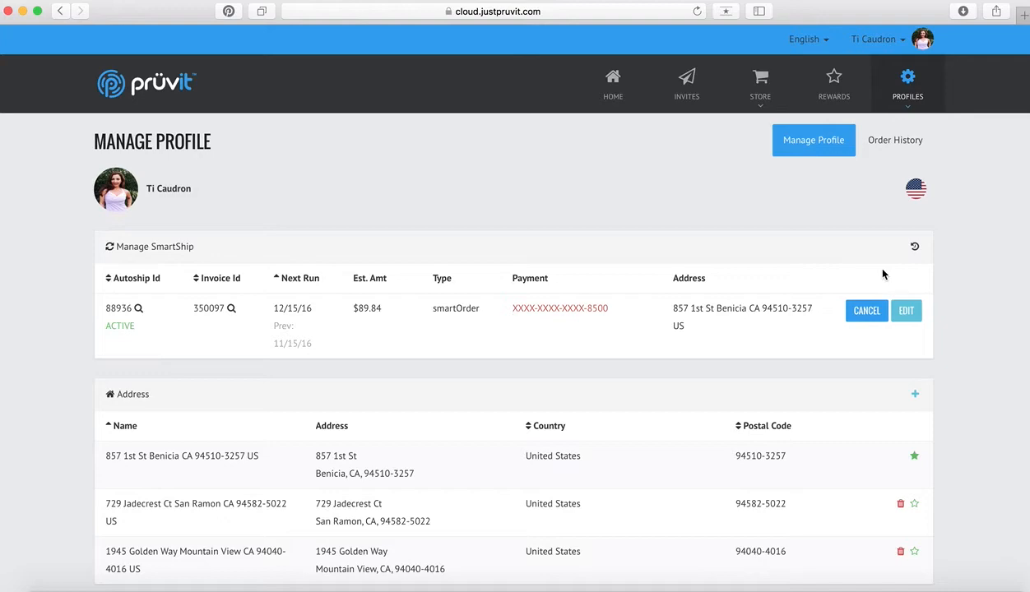
# Step: Cancel the SmartShip autoship with confirmation, then reactivate it so it shows active
pyautogui.click(865, 309)
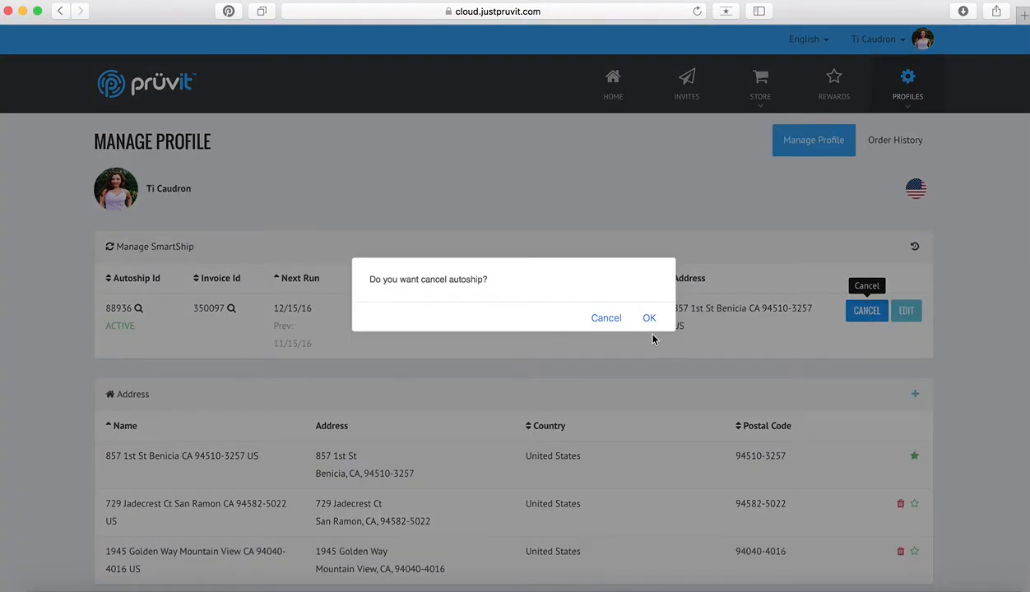
pyautogui.click(650, 319)
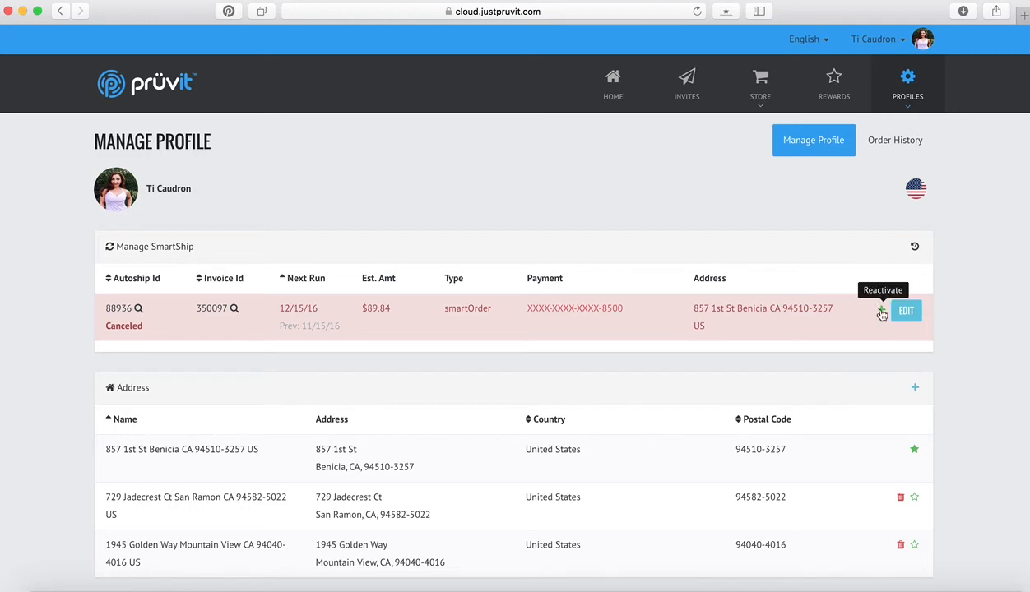
pyautogui.click(867, 310)
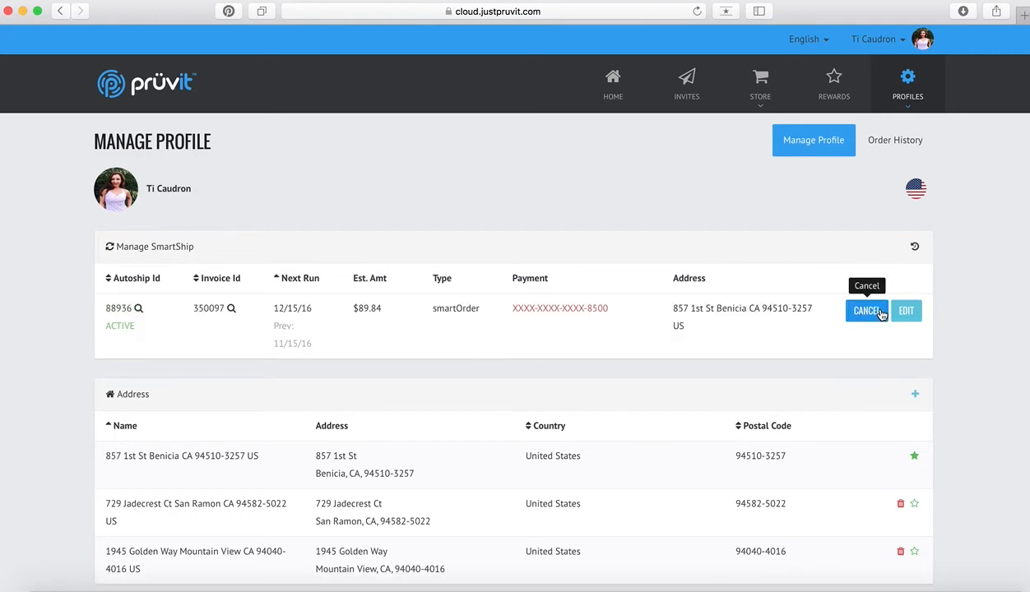